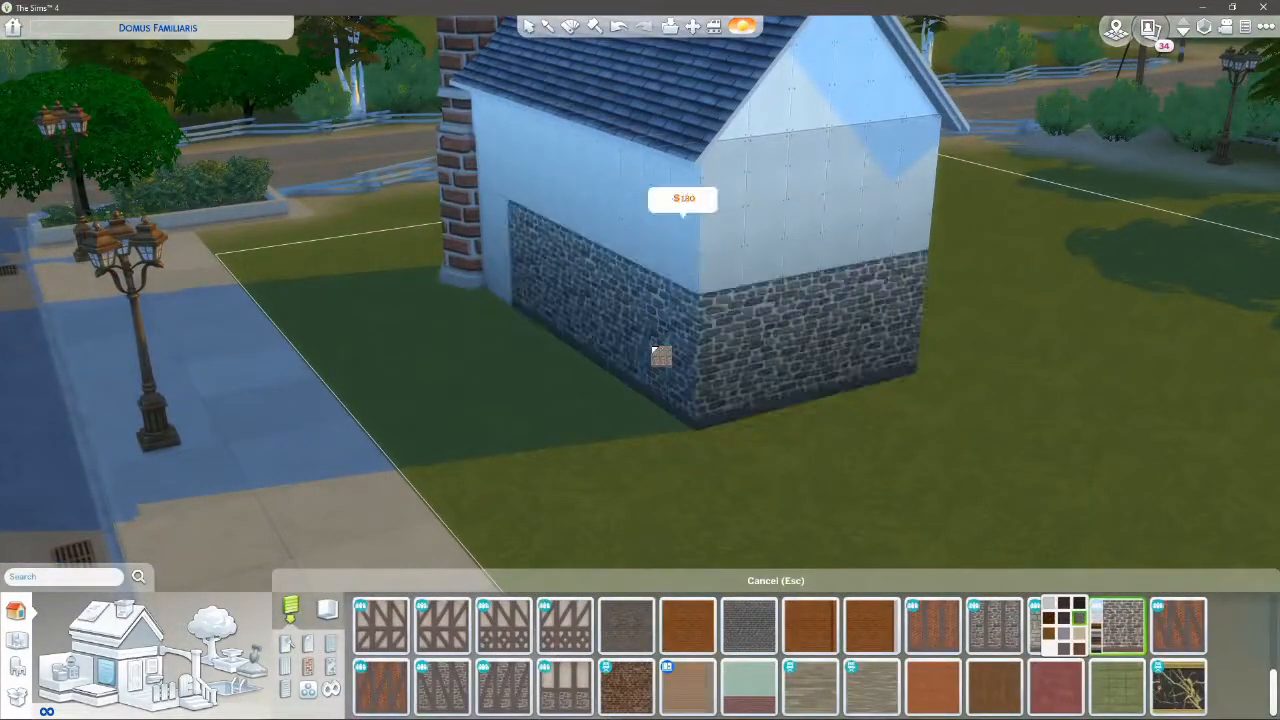
# Cover the house's exterior walls with the dark brick wall pattern
pyautogui.click(626, 687)
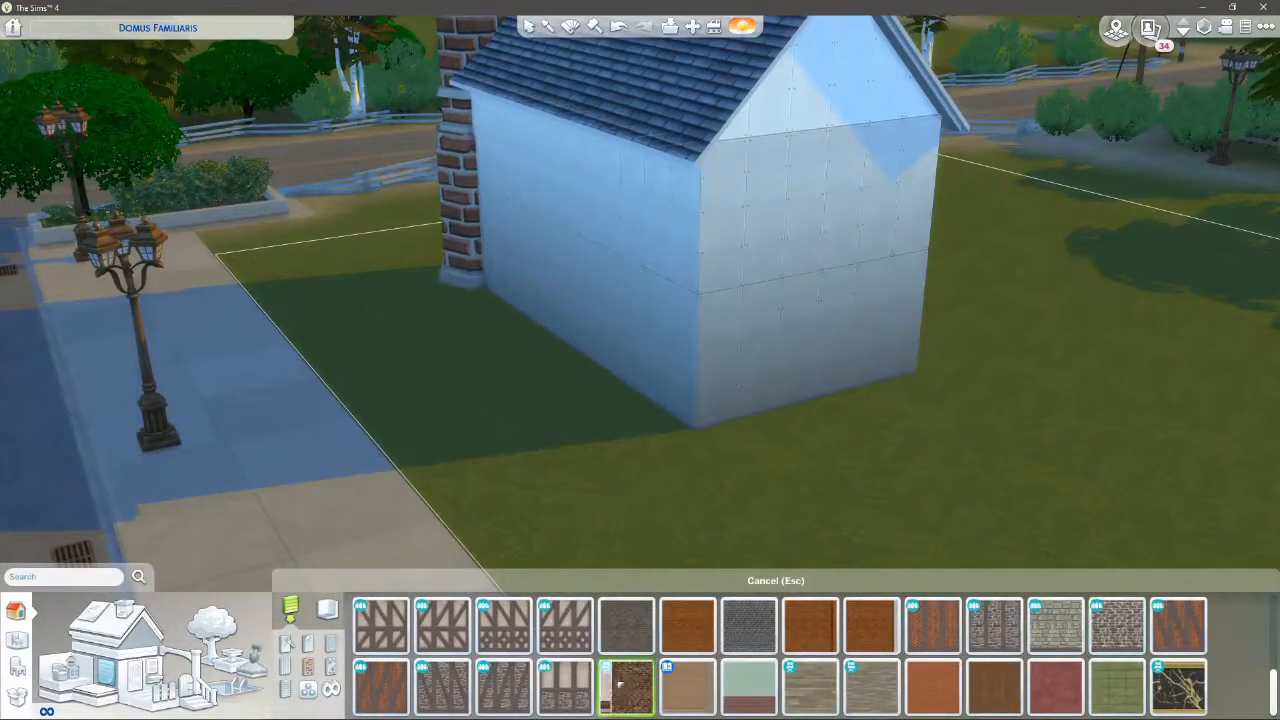
pyautogui.click(625, 687)
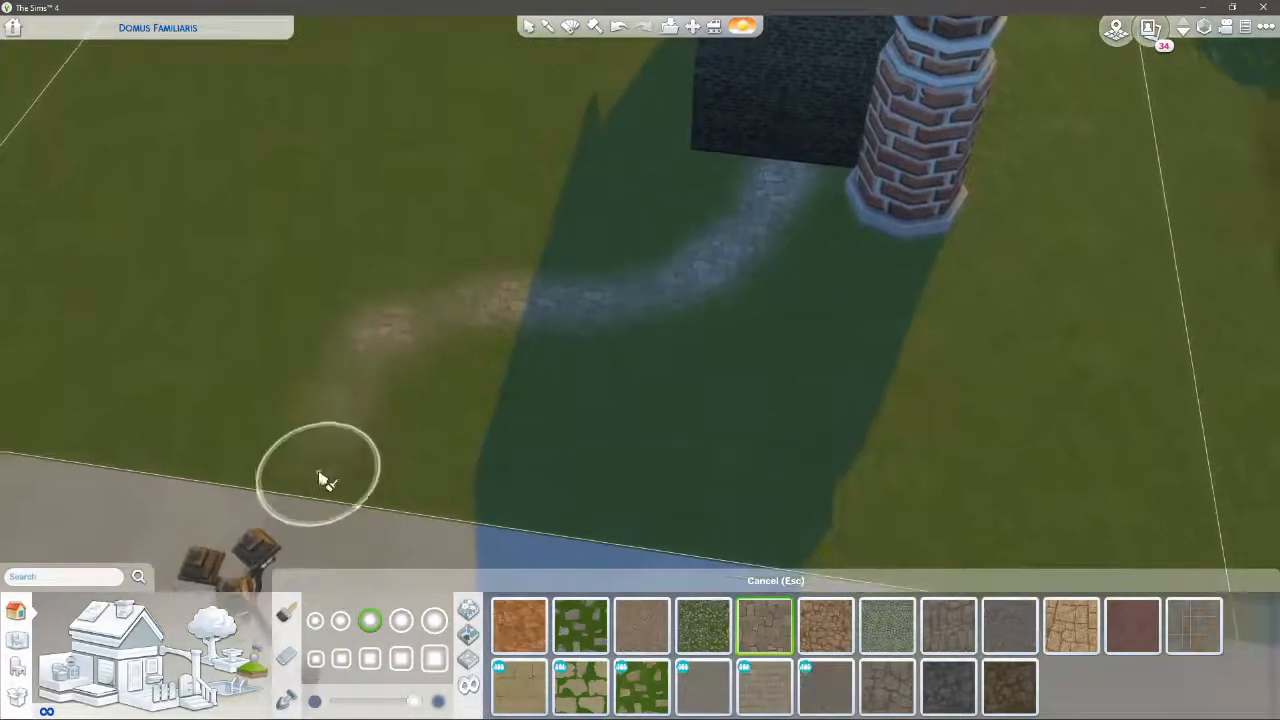
# Paint a pale stone path across the grass toward the brick chimney
pyautogui.click(887, 625)
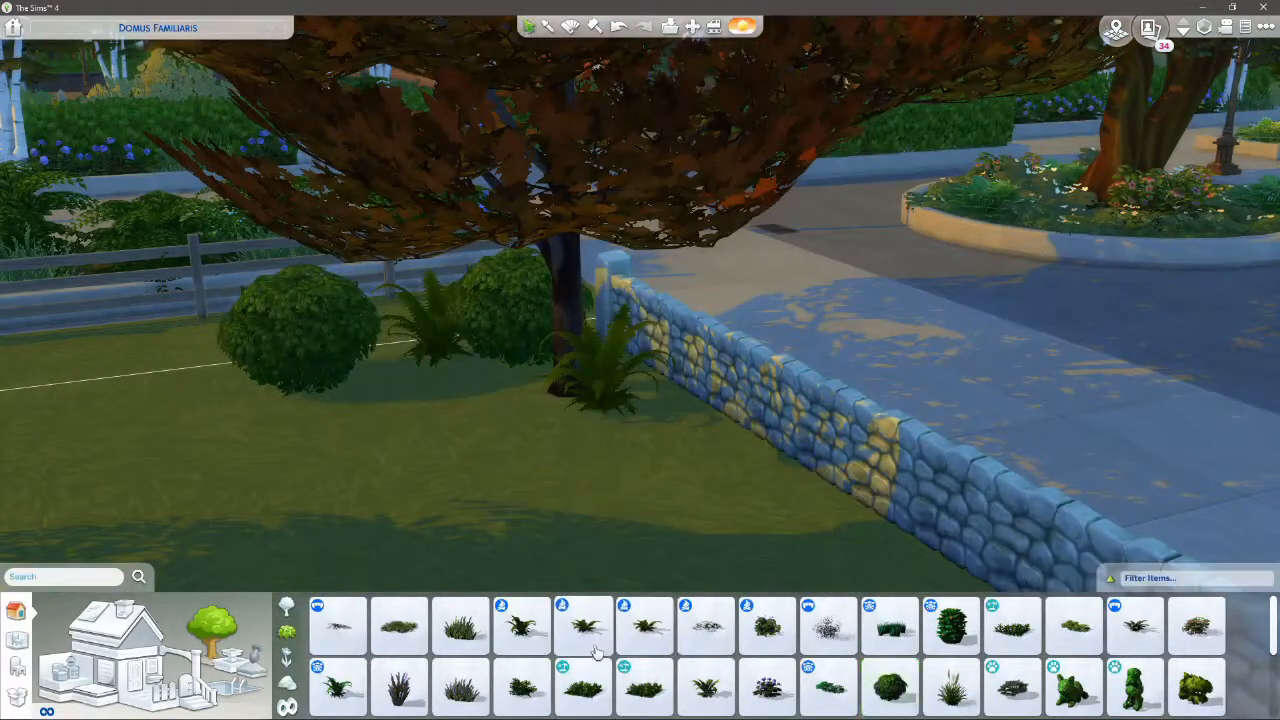
# Plant a fern between the bushes and add plants to the beds by the boulder and wall
pyautogui.click(950, 640)
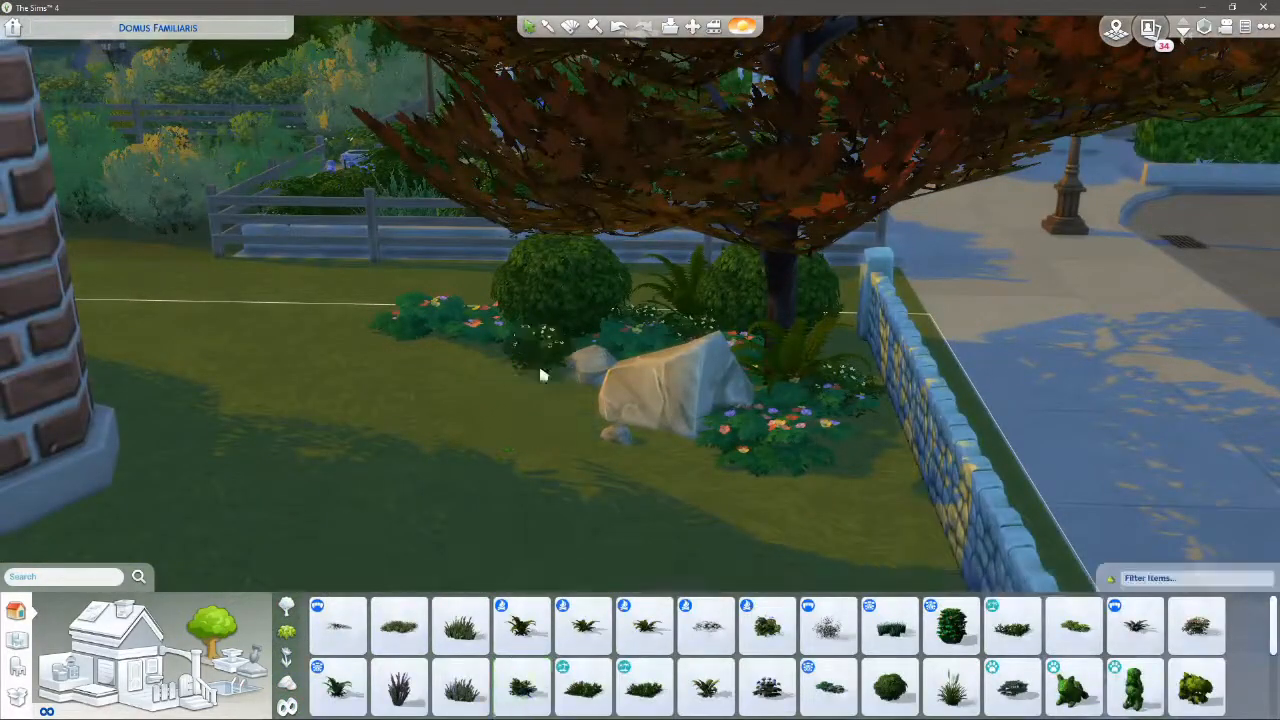
pyautogui.click(767, 625)
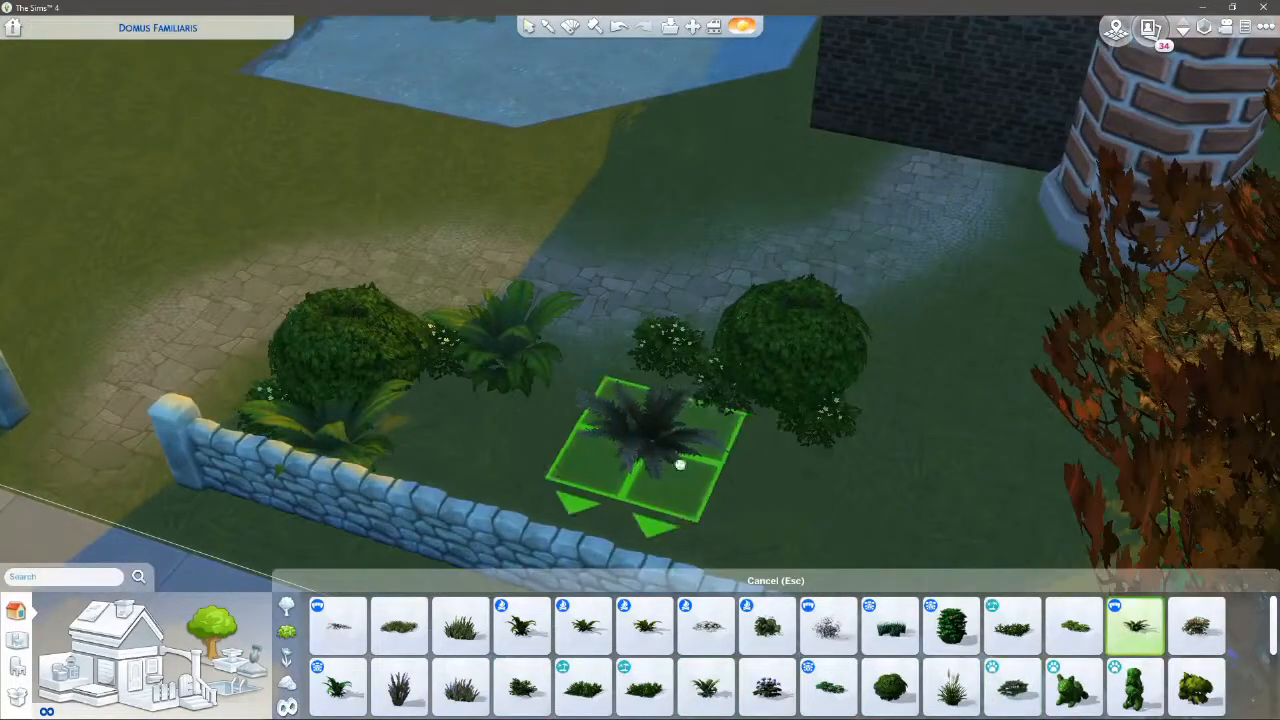
pyautogui.click(1197, 625)
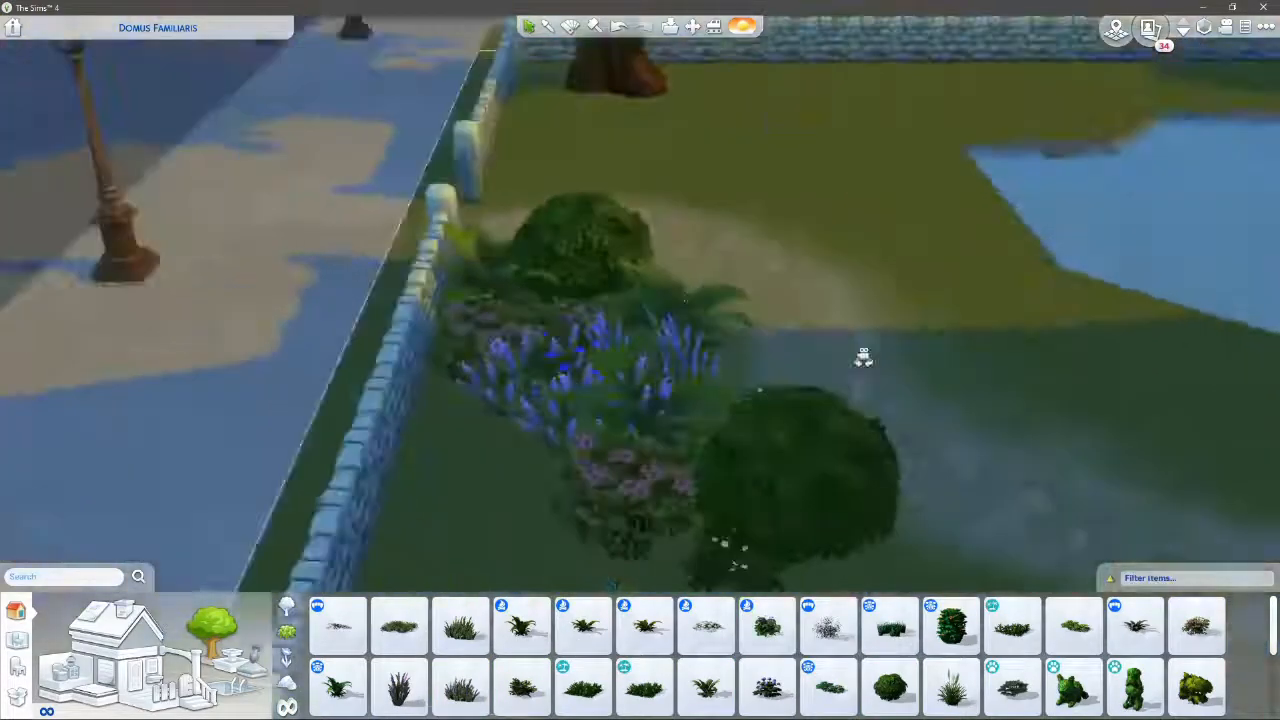
pyautogui.click(766, 625)
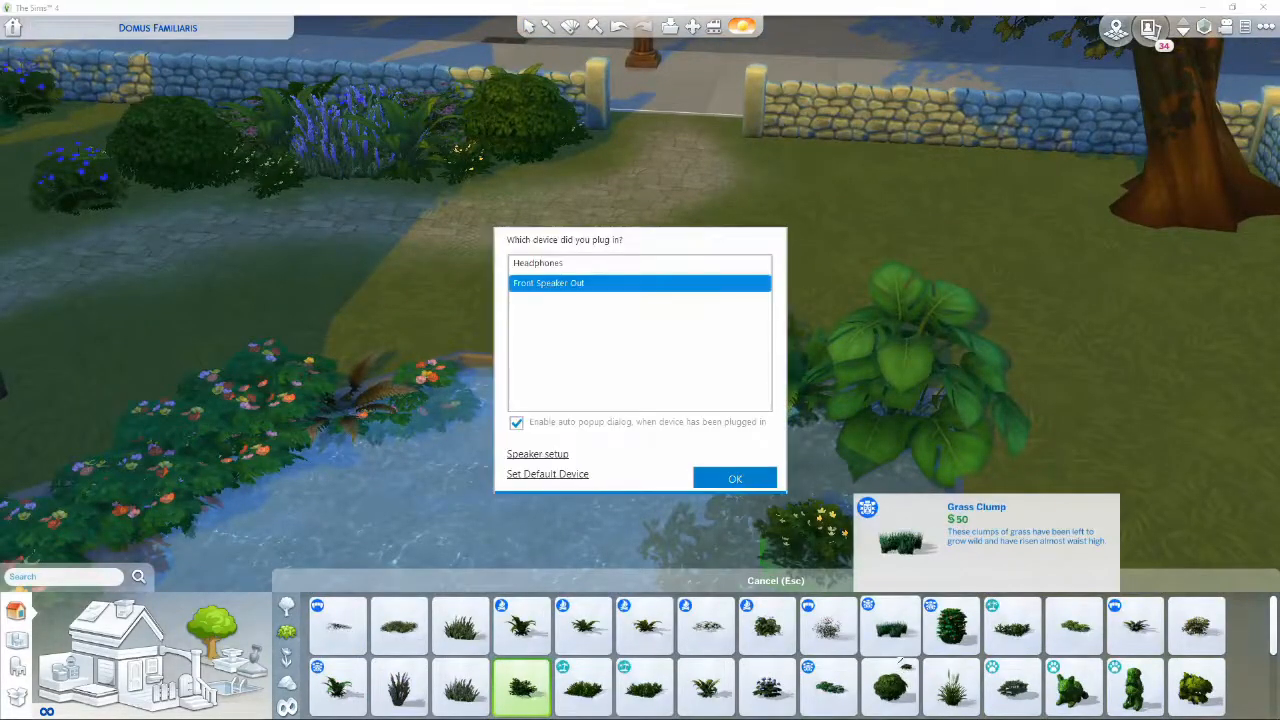
# Dismiss the audio device popup
pyautogui.click(735, 478)
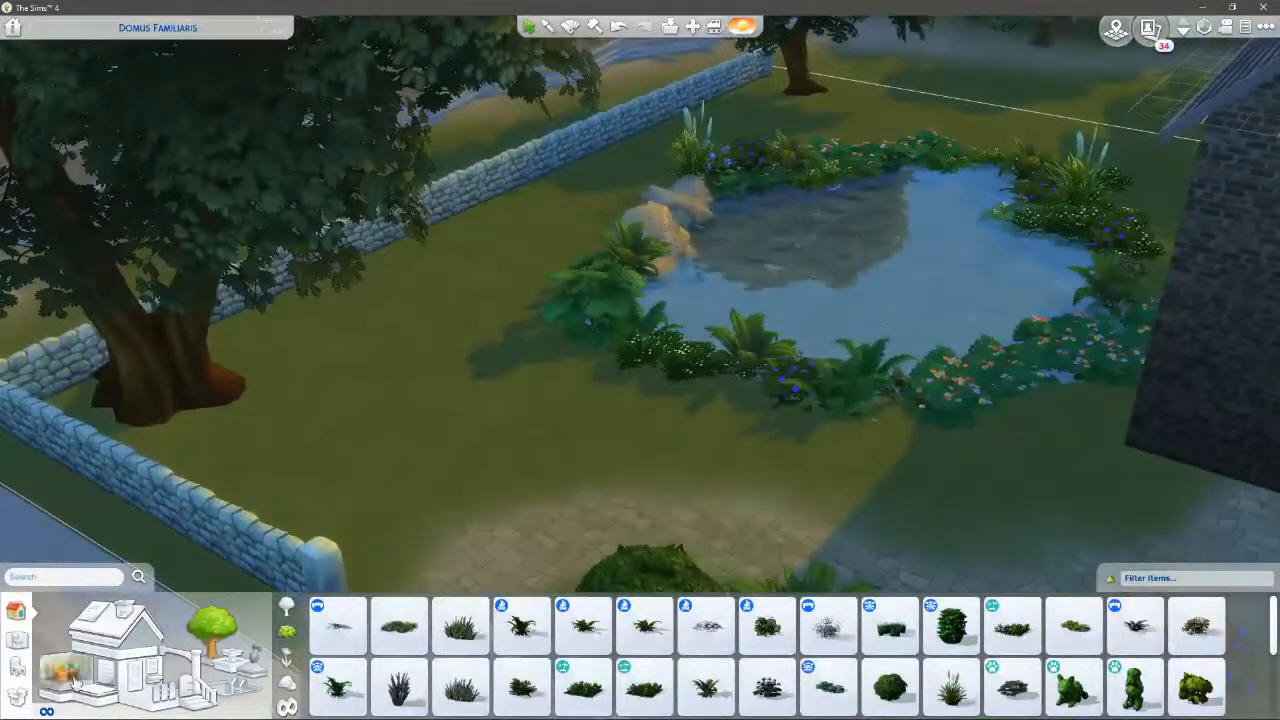
pyautogui.click(827, 688)
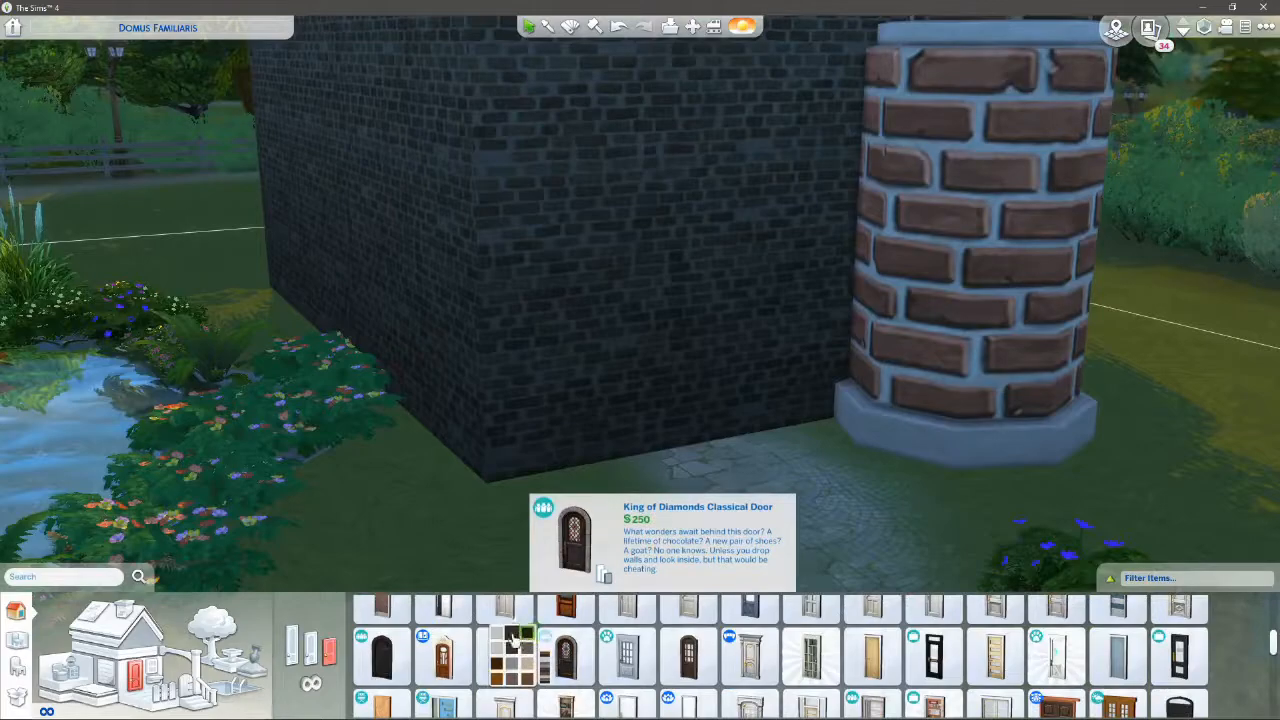
# Pick a colour variant for the classical door and choose an arched stone window
pyautogui.click(565, 655)
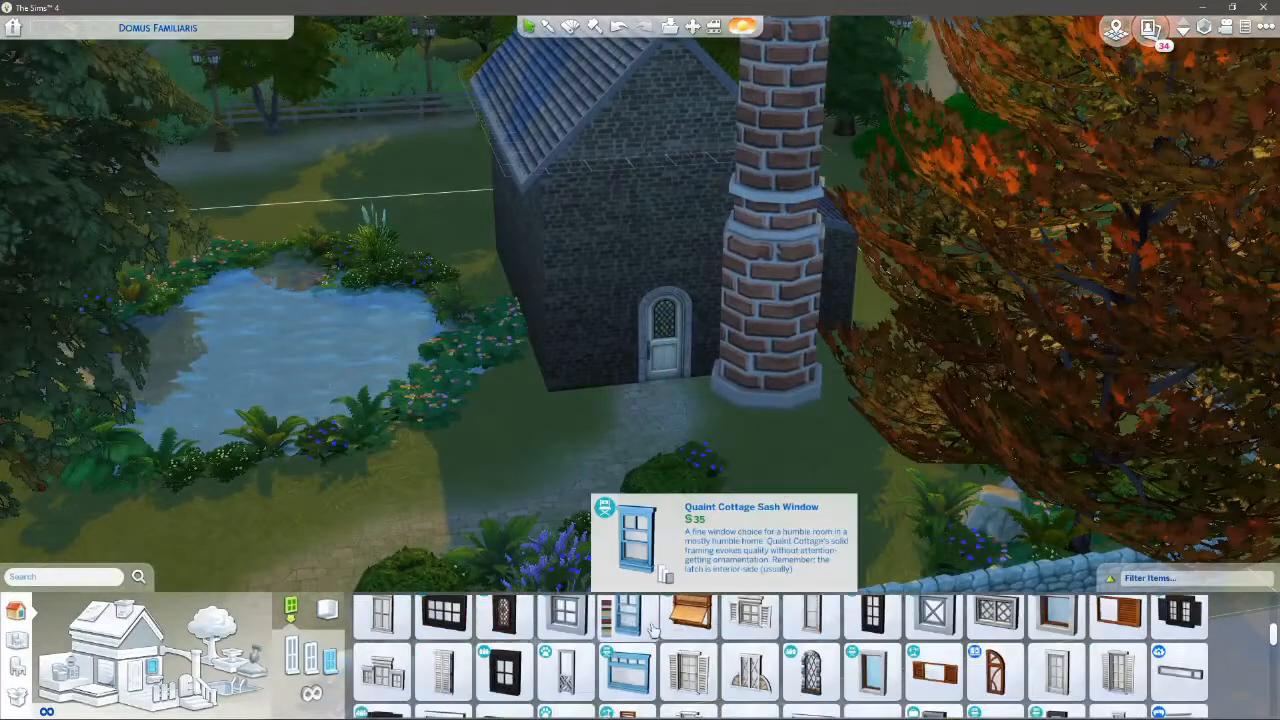
pyautogui.scroll(-3)
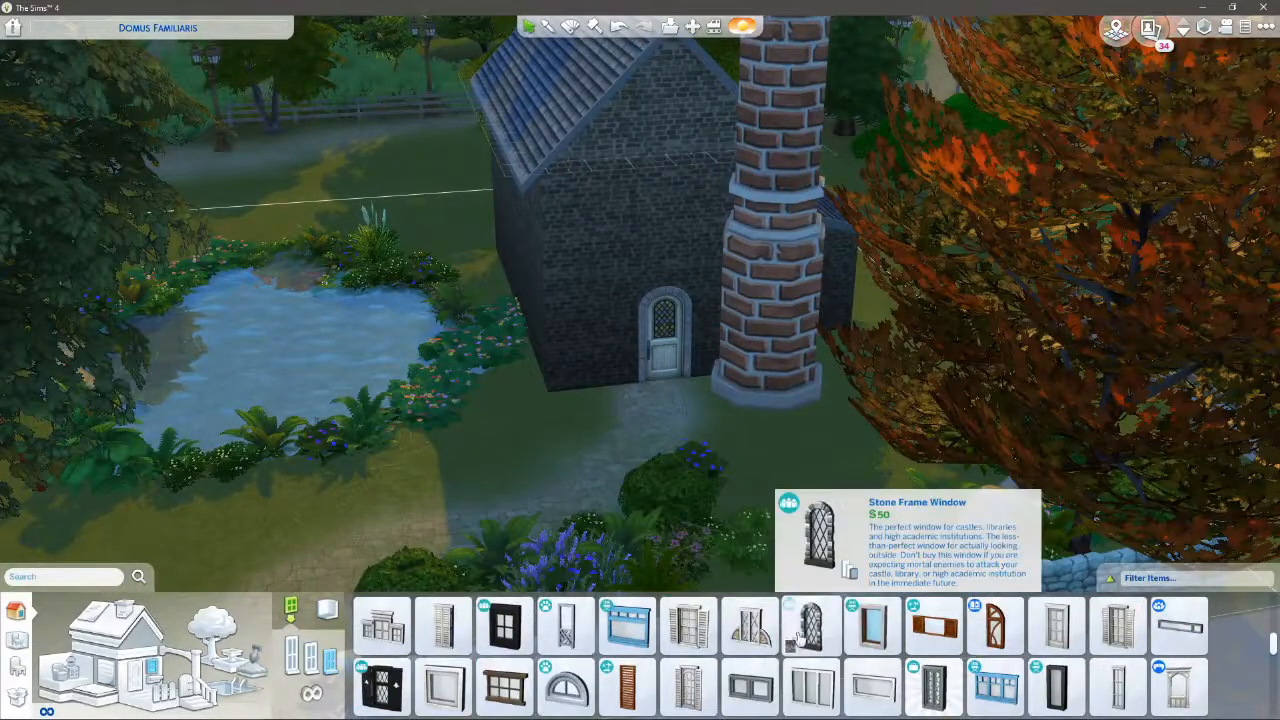
pyautogui.click(810, 625)
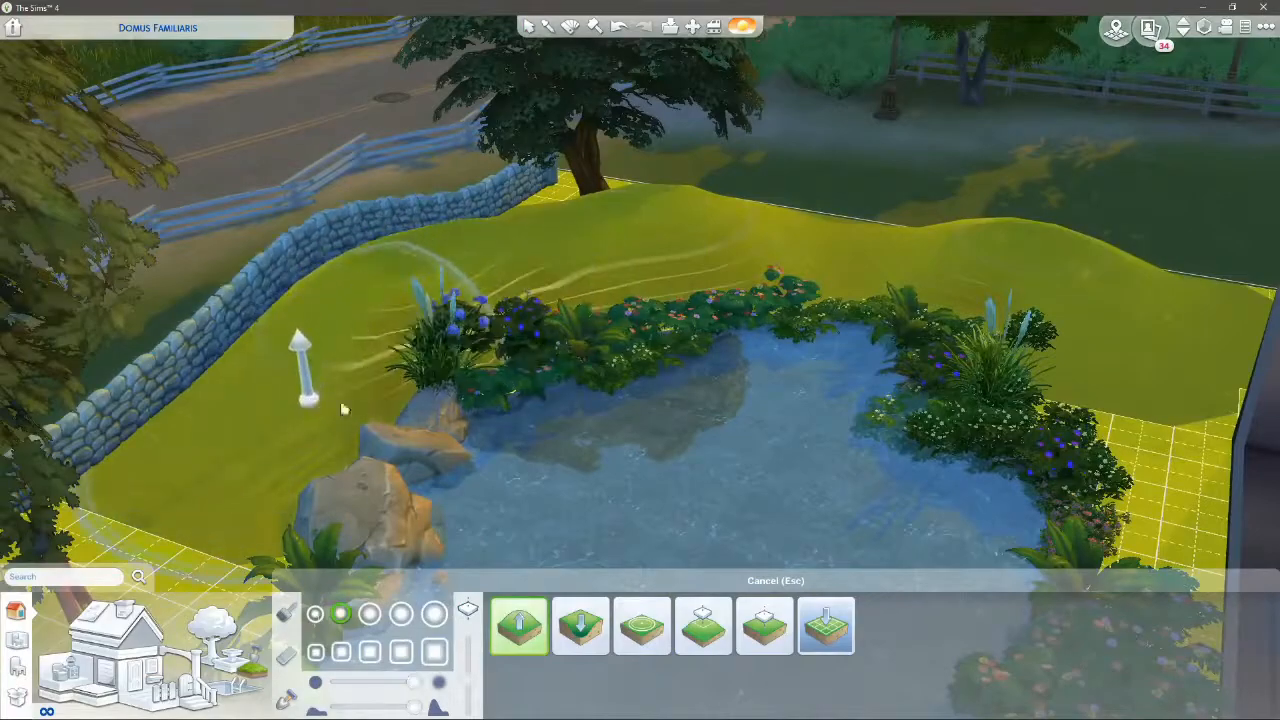
# Switch the catalog to browsing garden plants
pyautogui.click(580, 625)
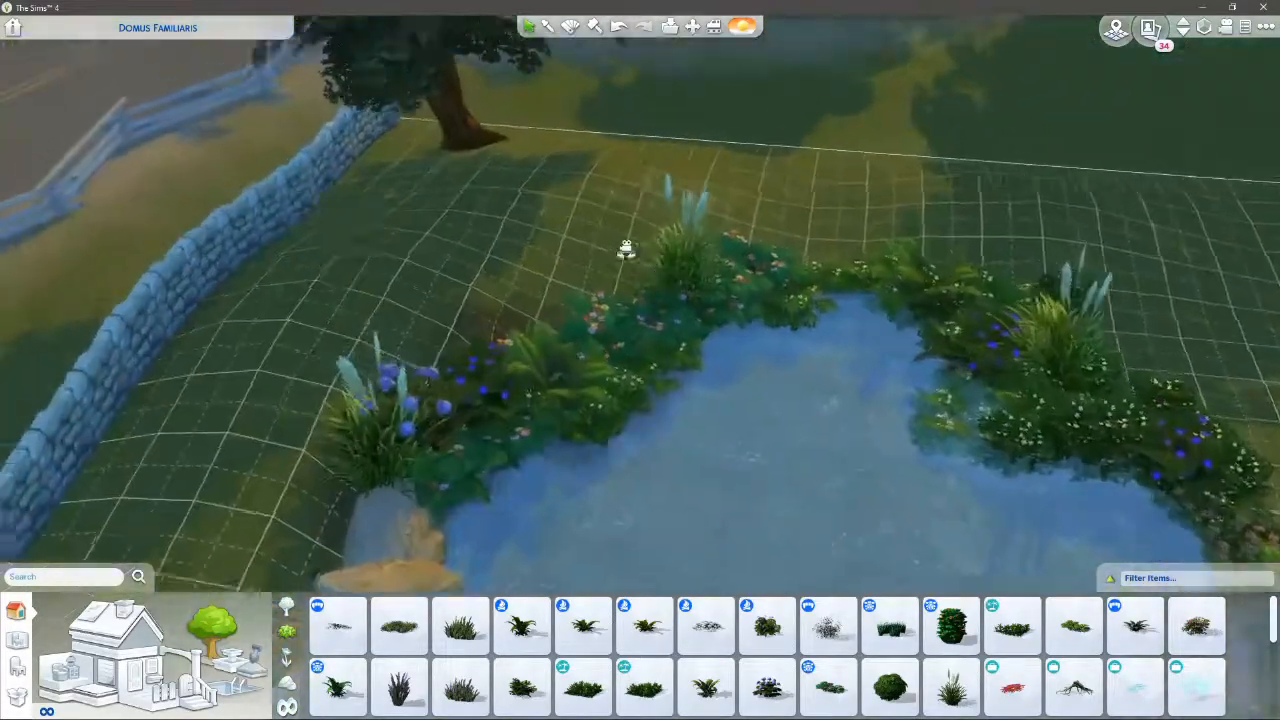
pyautogui.click(644, 625)
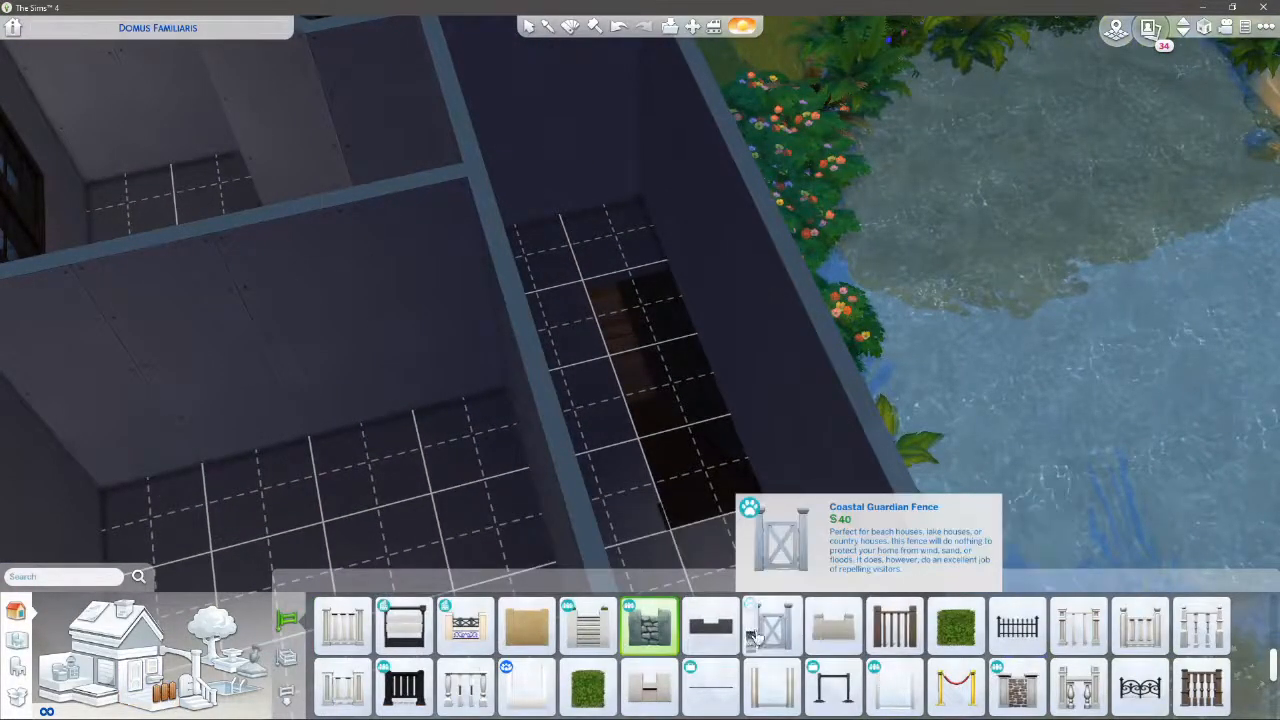
pyautogui.click(1078, 625)
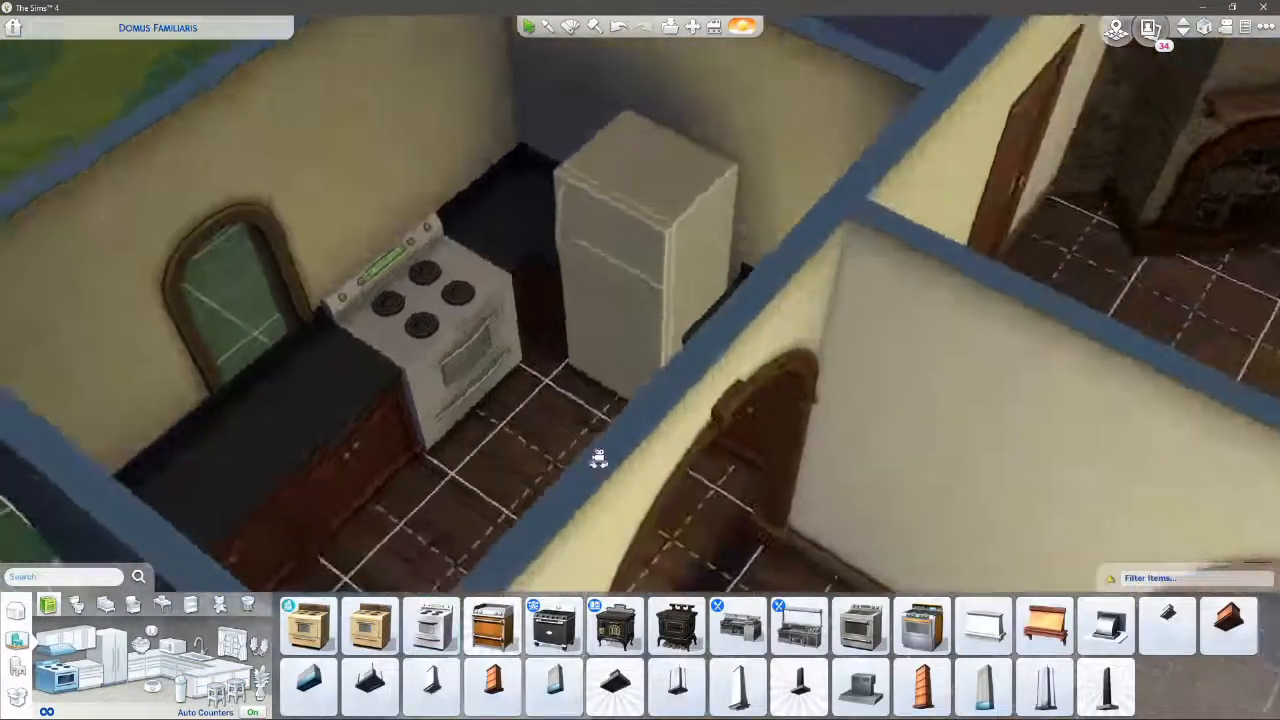
pyautogui.moveTo(614, 626)
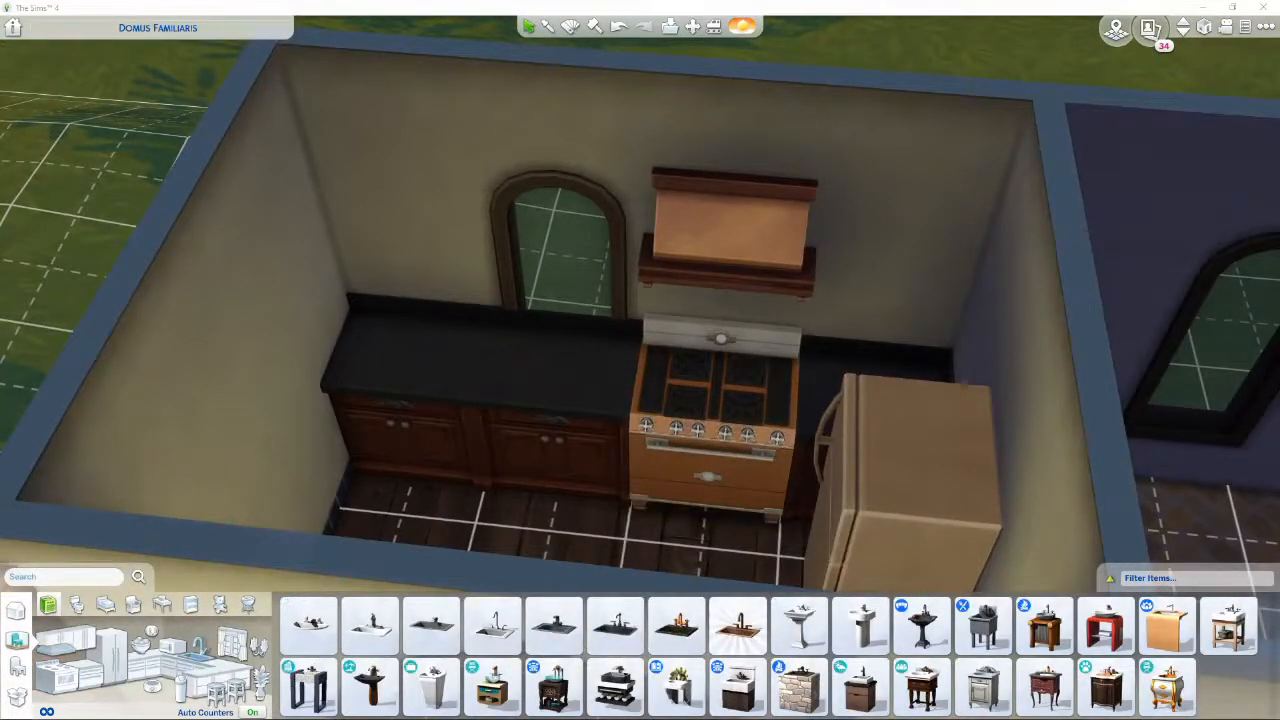
# Pick a kitchen sink from the Sinks catalog to install
pyautogui.click(370, 625)
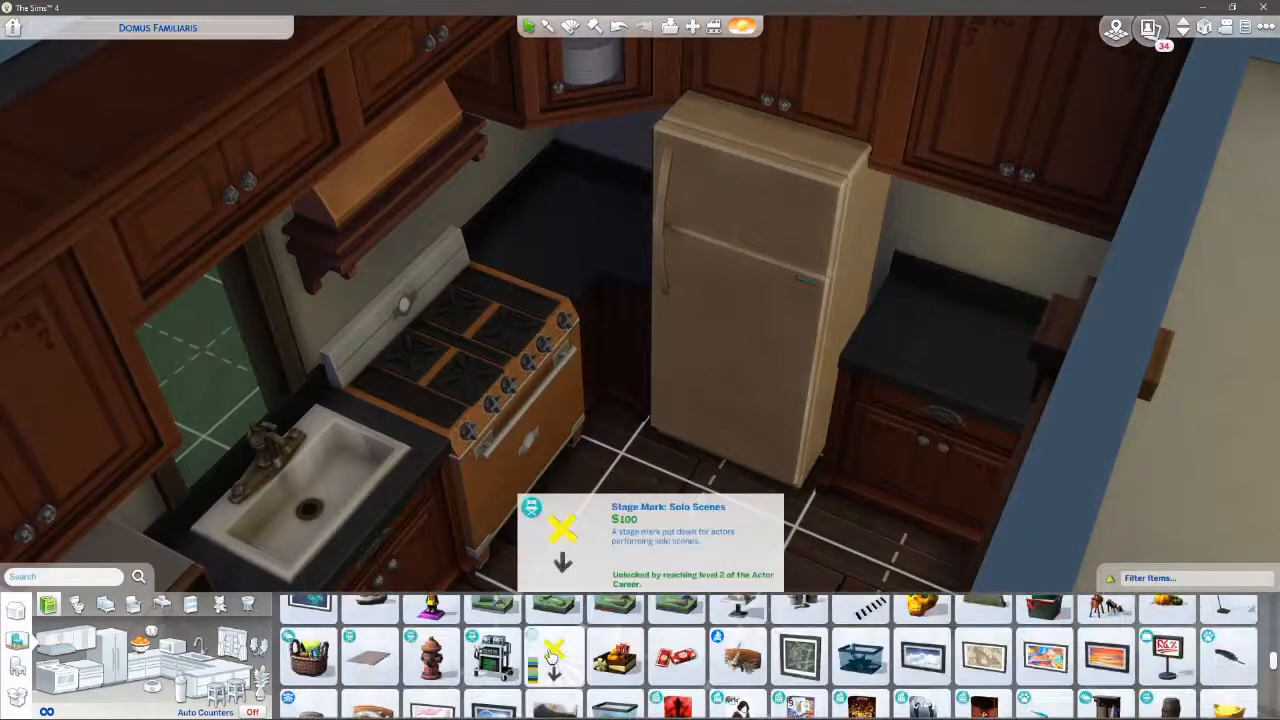
# Search the catalog for 'fruit', then for 'cook'
pyautogui.write('fruit')
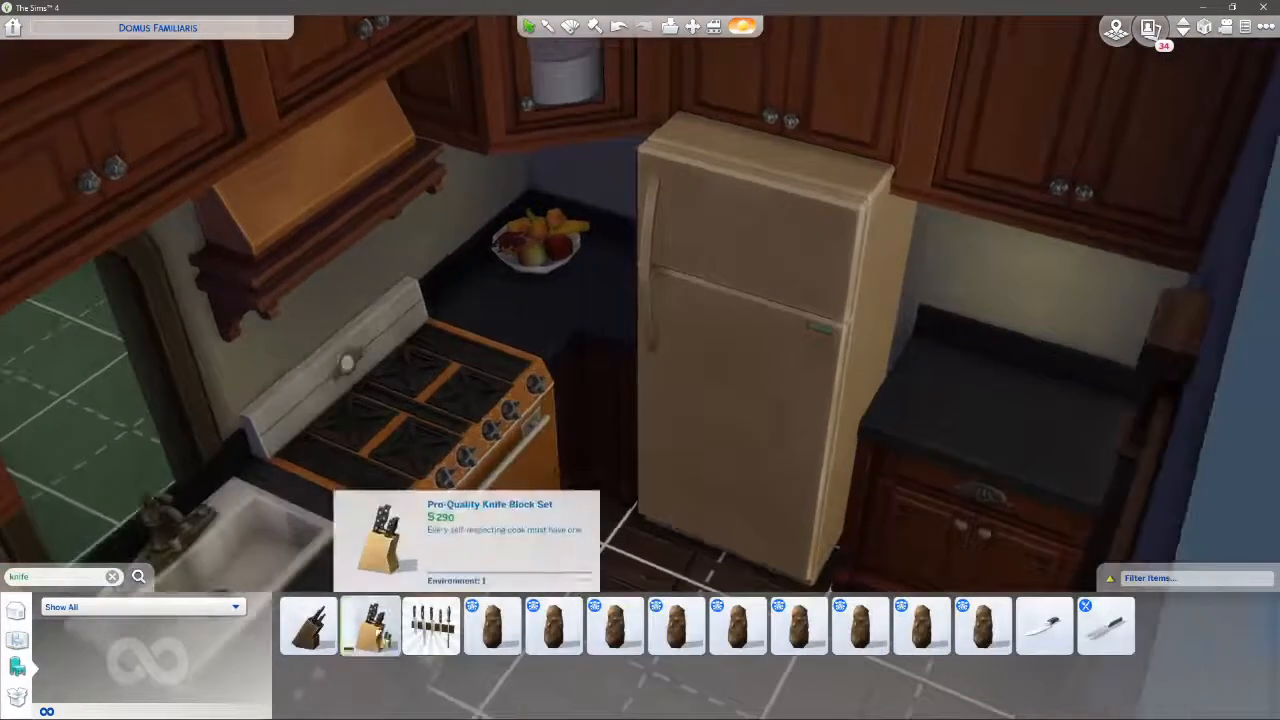
pyautogui.write('cook')
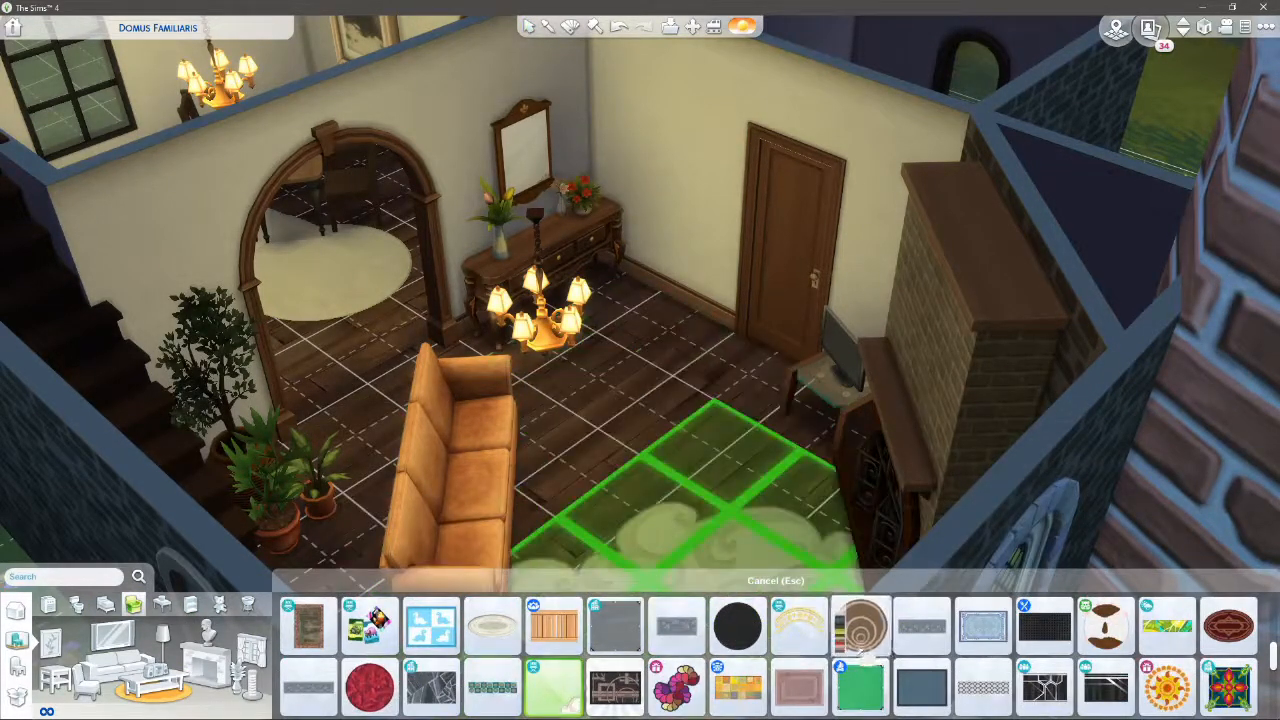
# Lay the cloud-patterned rug on the floor beside the sofa
pyautogui.click(1105, 625)
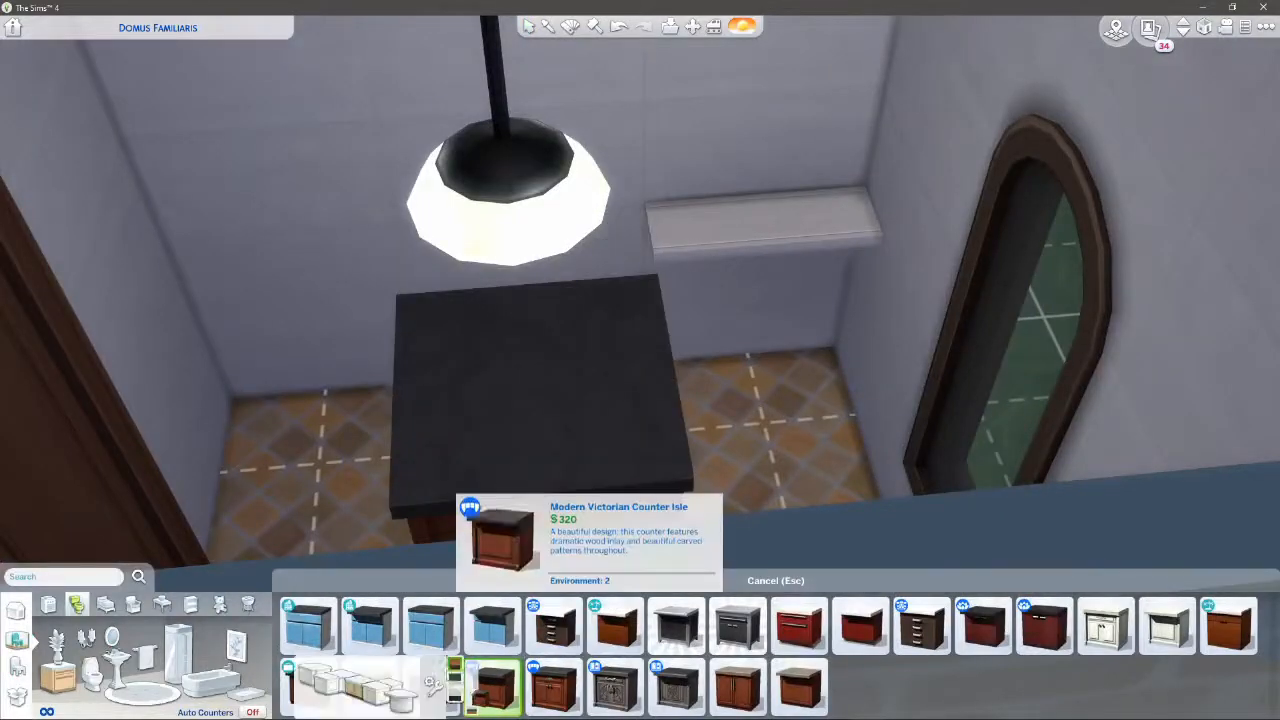
# Place a dark drawer cabinet under the bathroom lamp and add another fixture
pyautogui.click(920, 625)
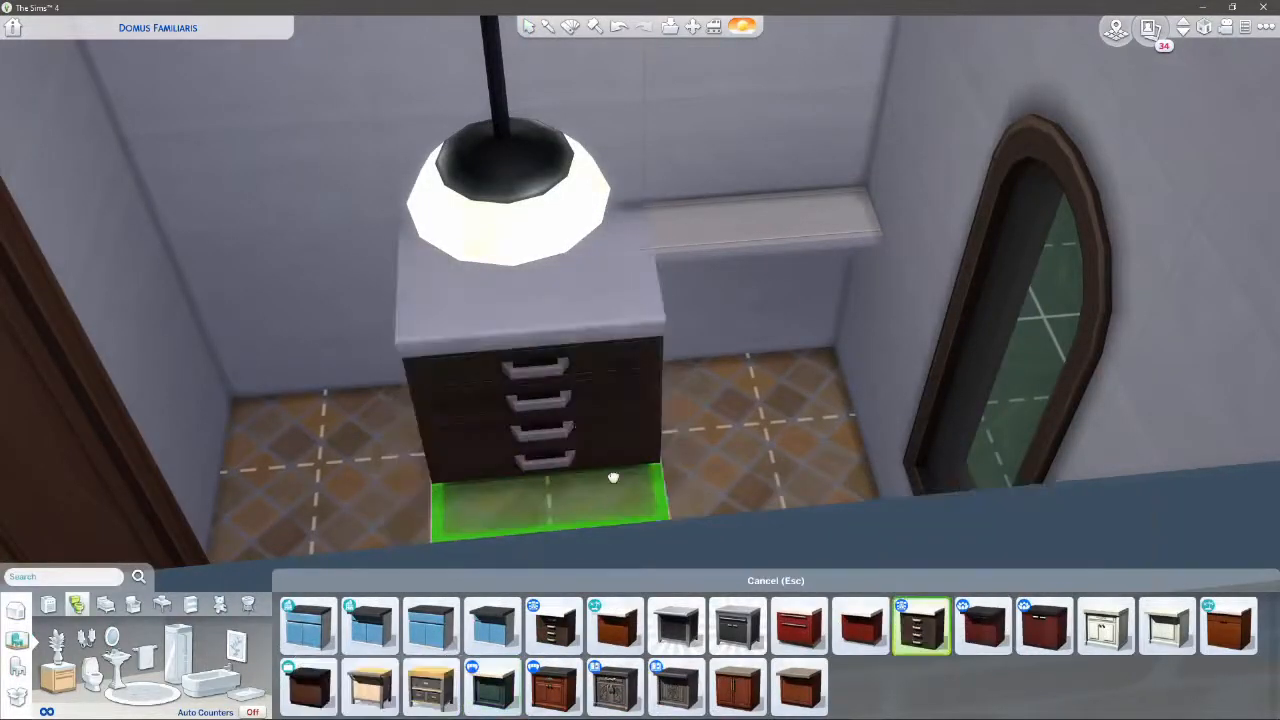
pyautogui.click(1167, 625)
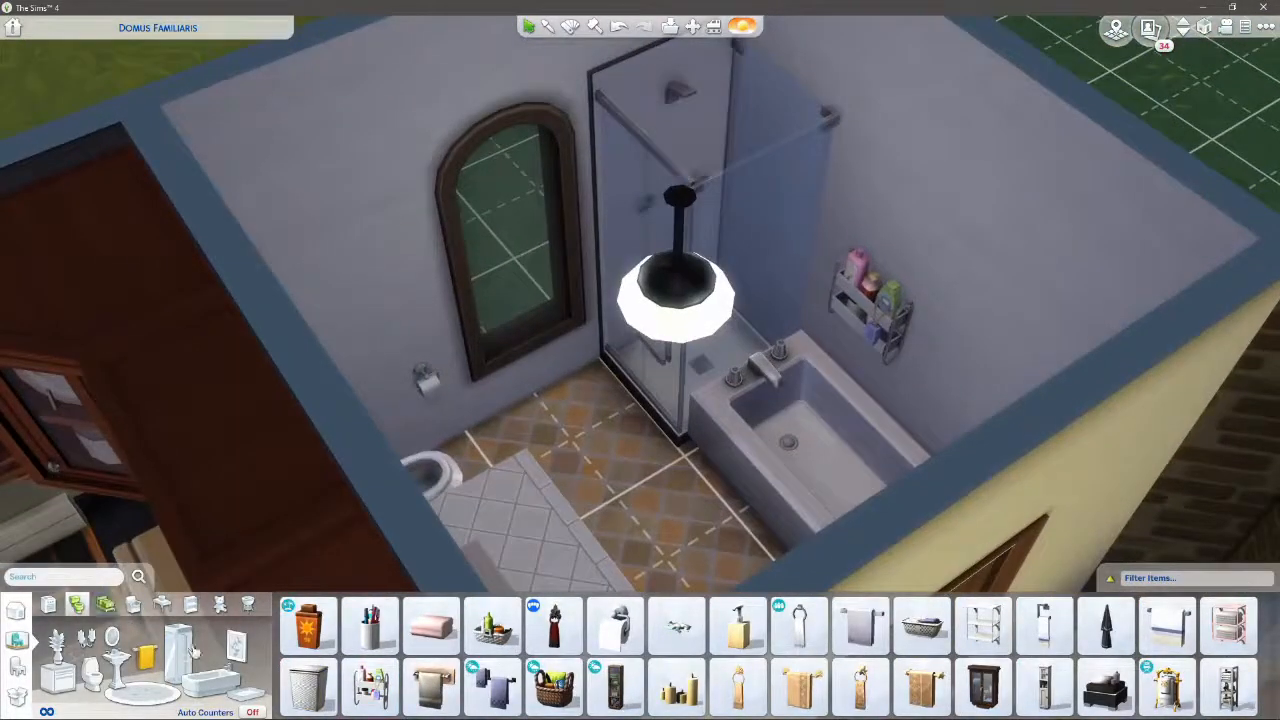
pyautogui.click(615, 625)
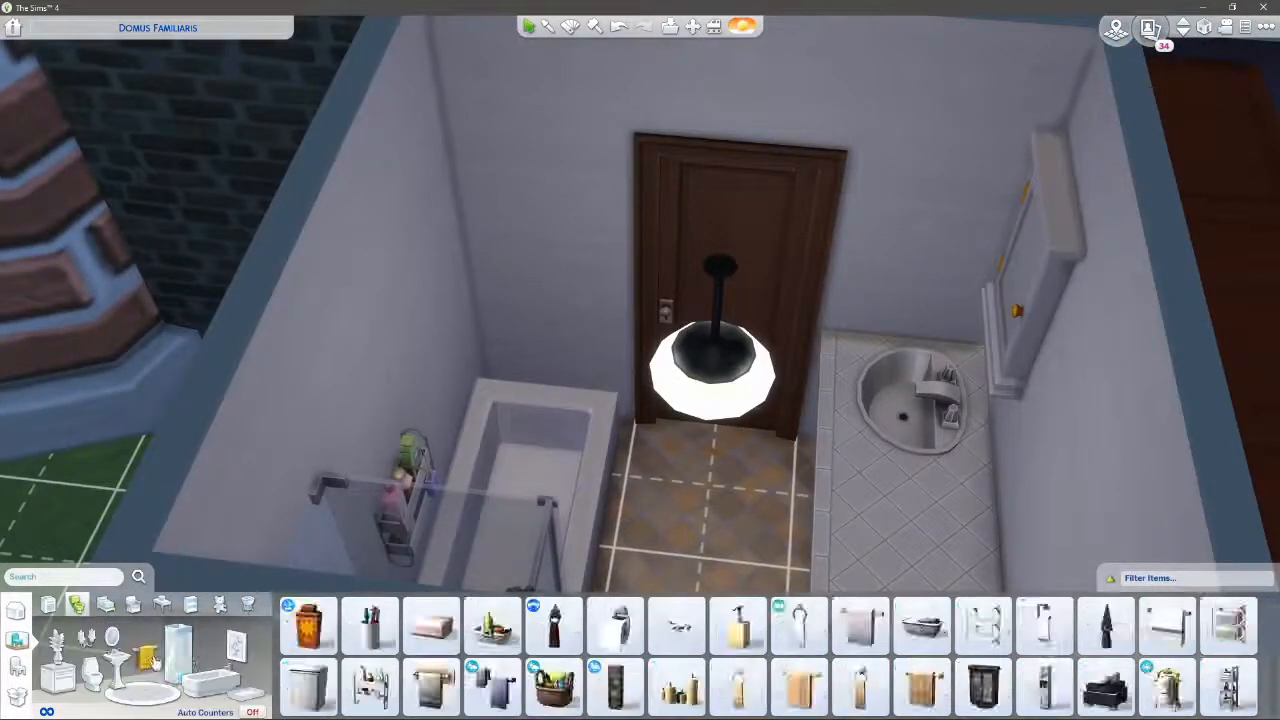
pyautogui.click(1105, 625)
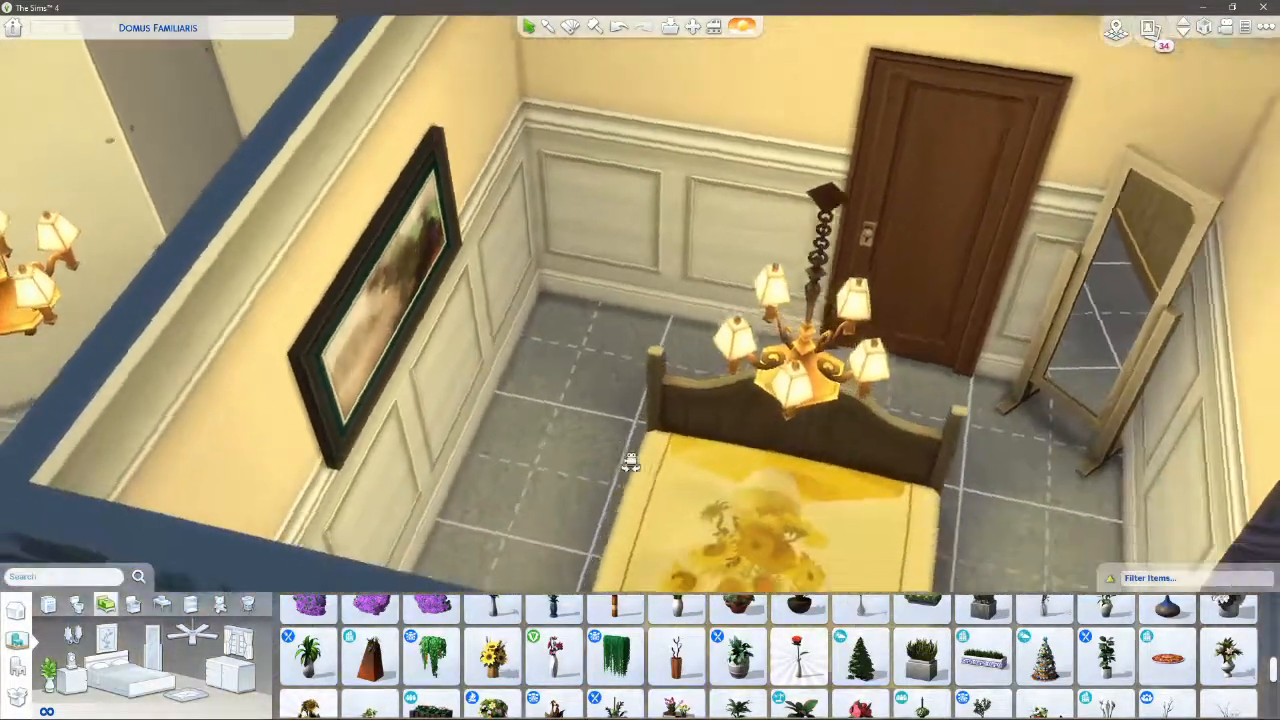
pyautogui.moveTo(738, 657)
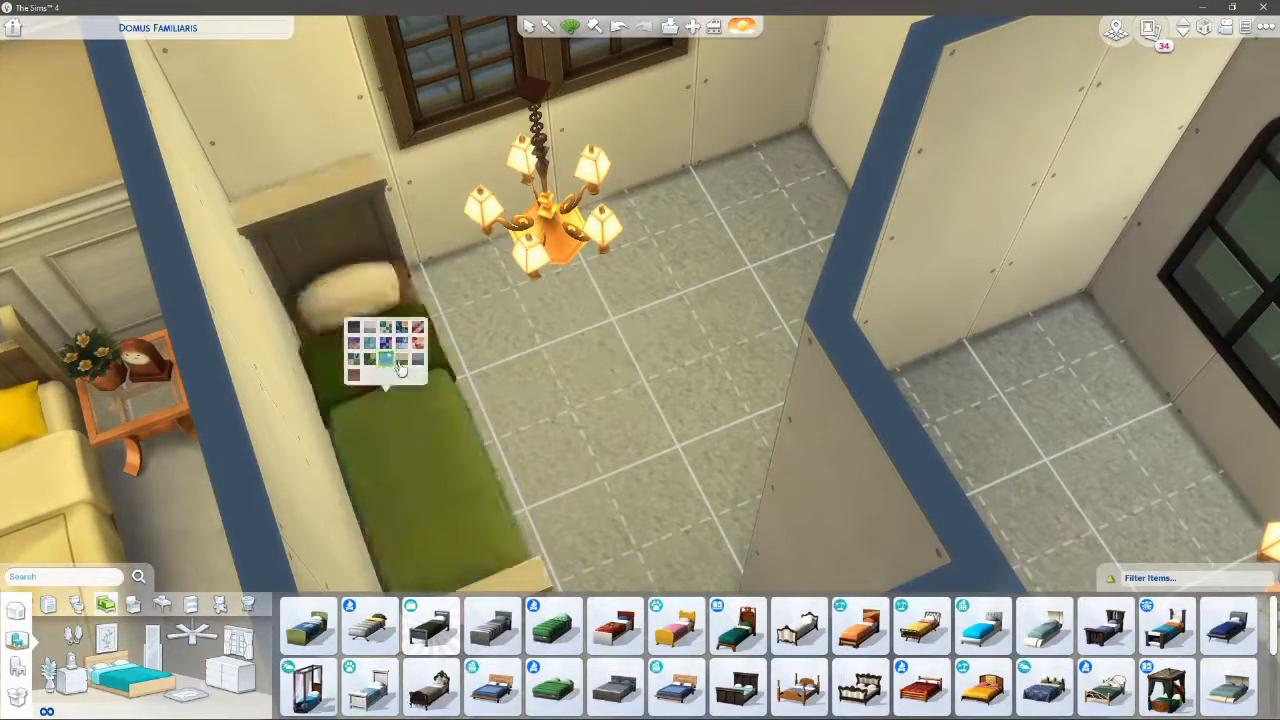
# Recolour the green bed, paper the bedroom wall with flowers, and hang a painting above the desk
pyautogui.click(354, 342)
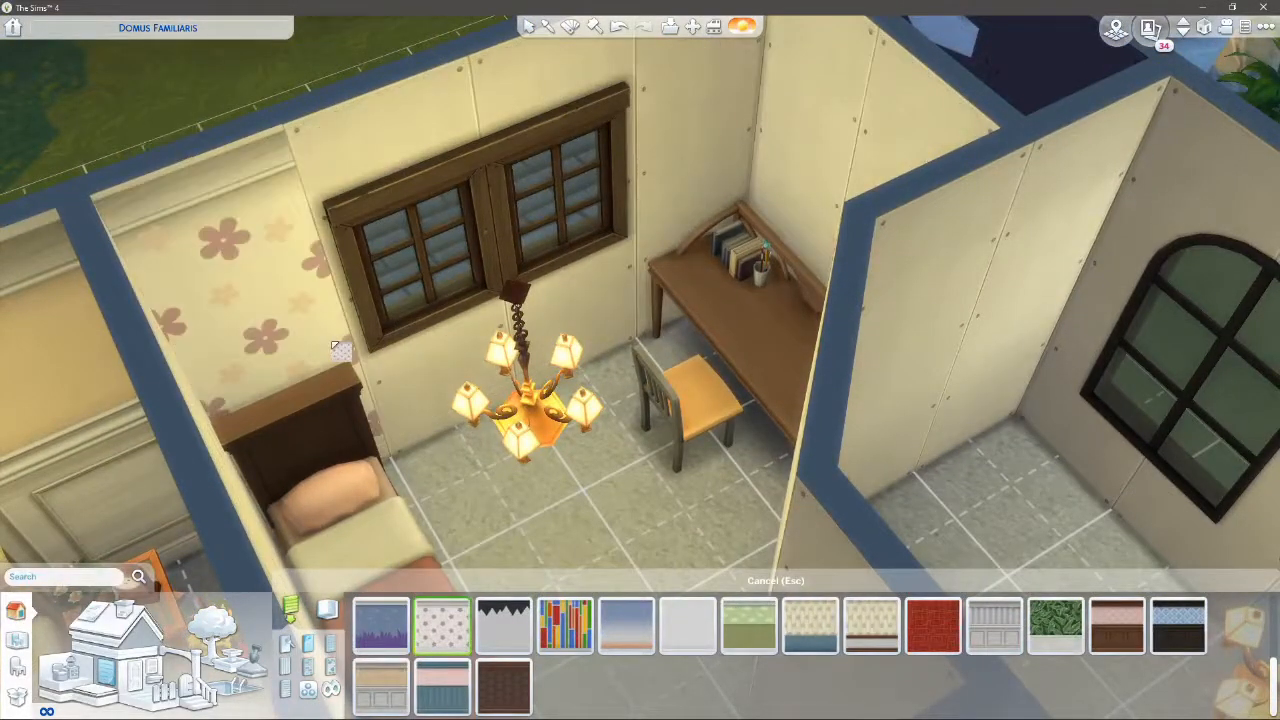
pyautogui.click(441, 625)
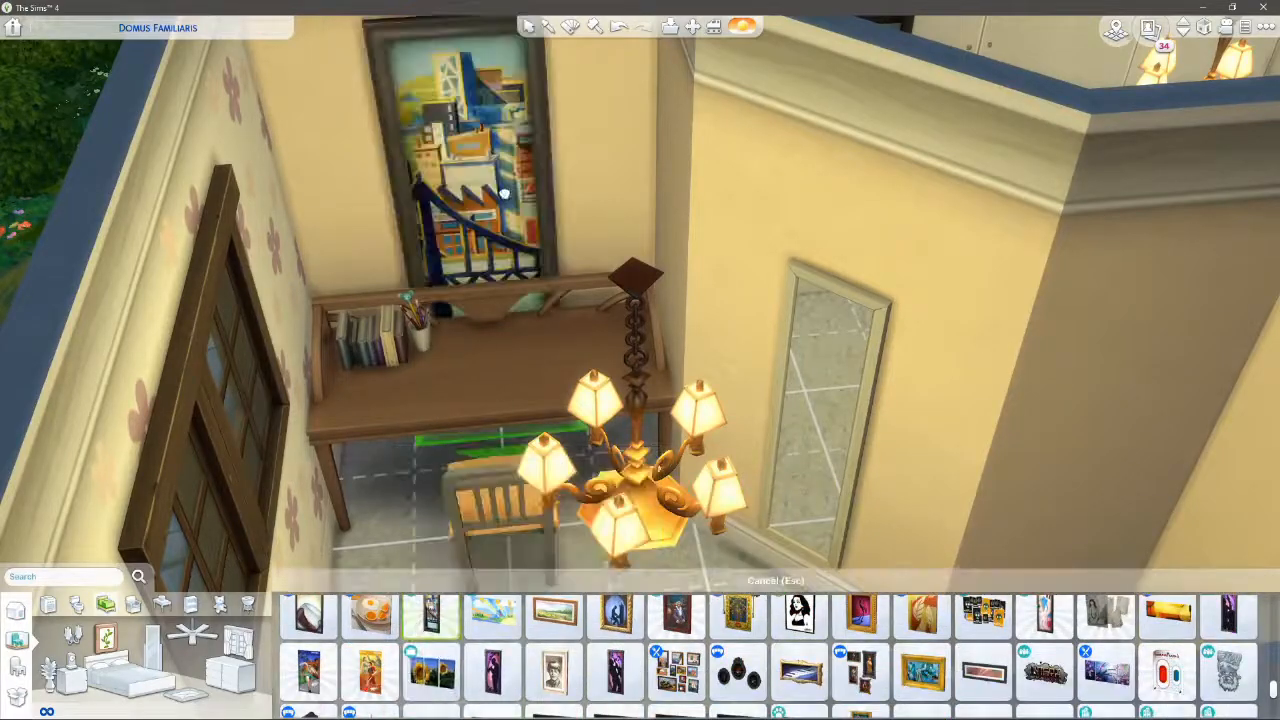
pyautogui.click(369, 670)
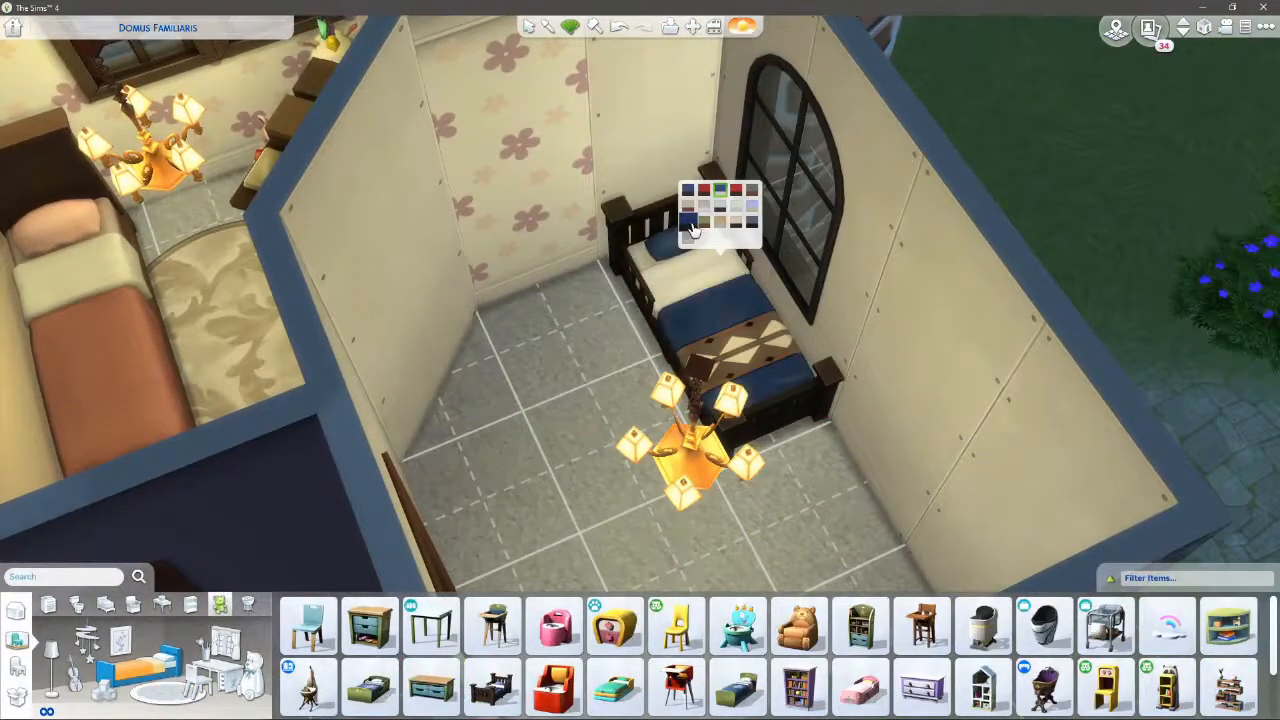
# Switch the small bed under the arched window to navy bedding
pyautogui.click(706, 221)
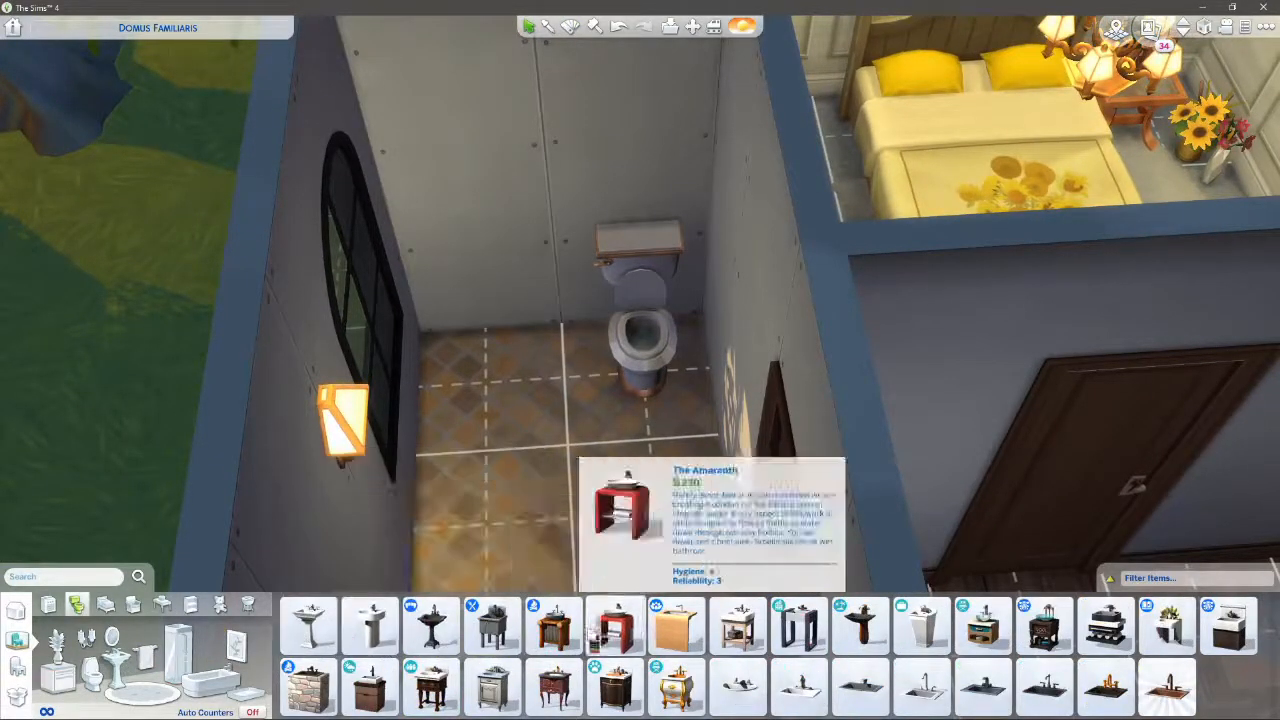
# Add a sink and mirror to the small bathroom, and switch the toddler-room curtains to blue cats
pyautogui.click(431, 687)
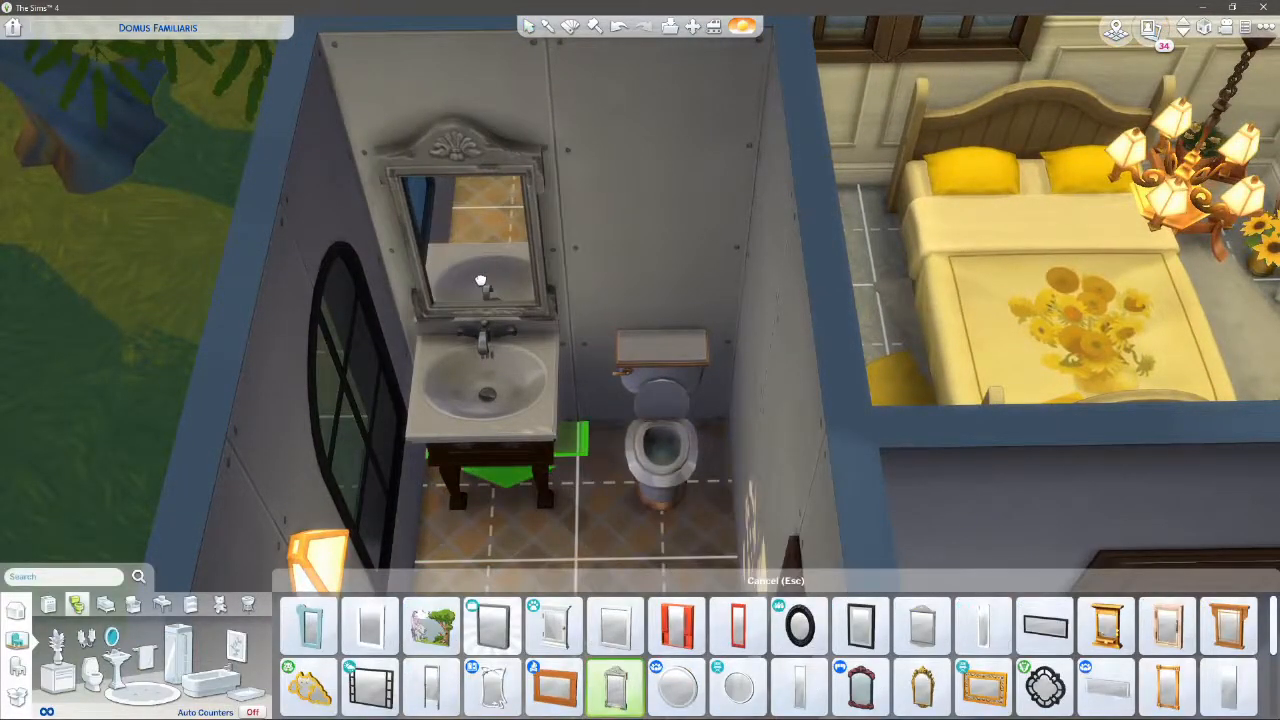
pyautogui.click(553, 625)
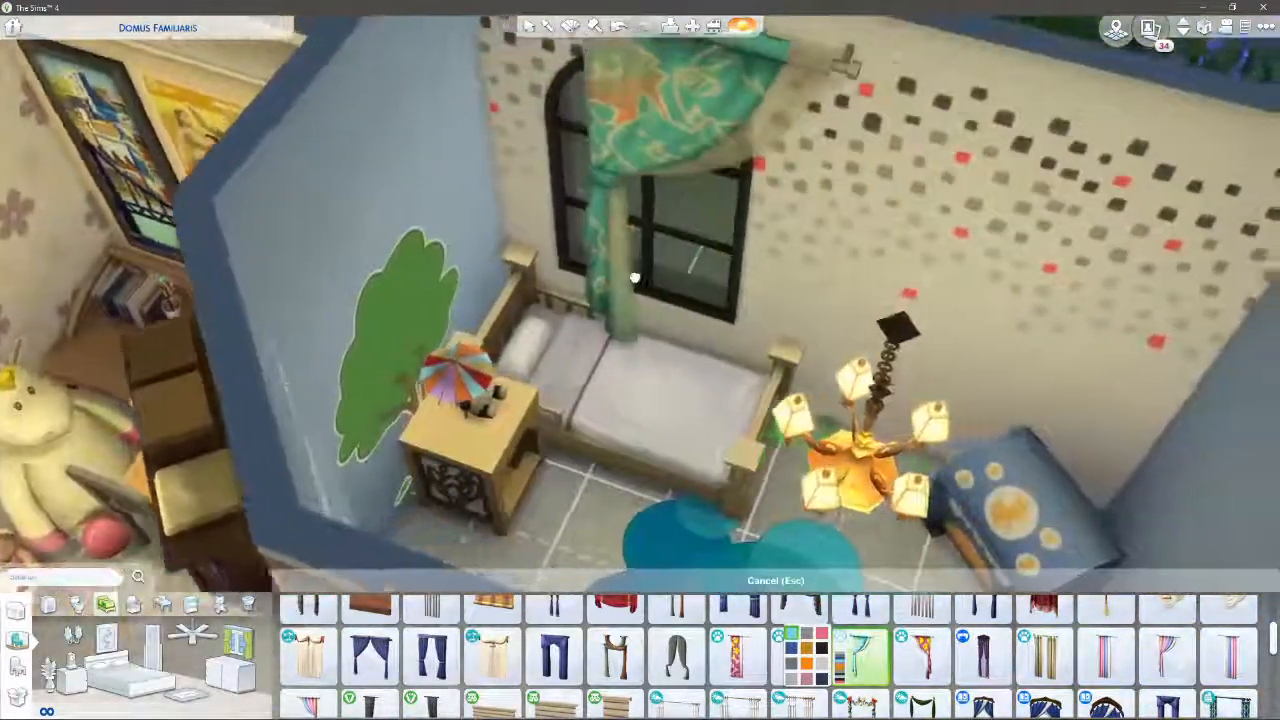
pyautogui.click(919, 656)
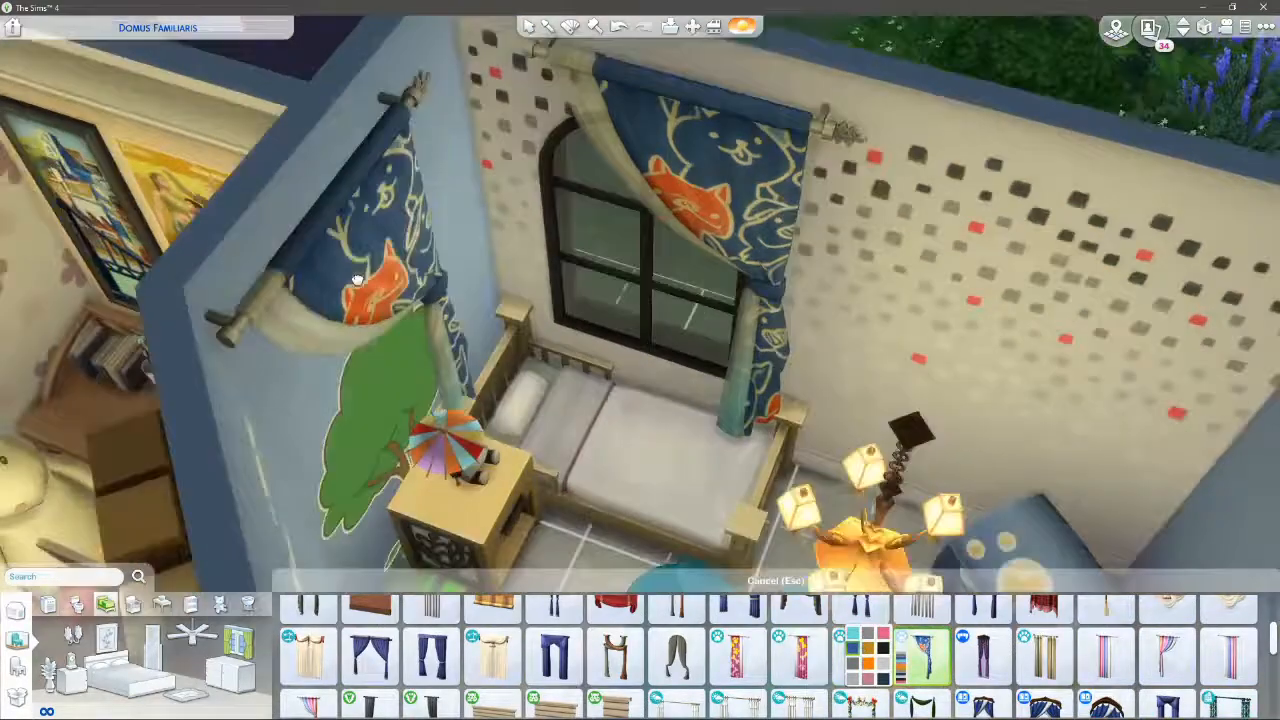